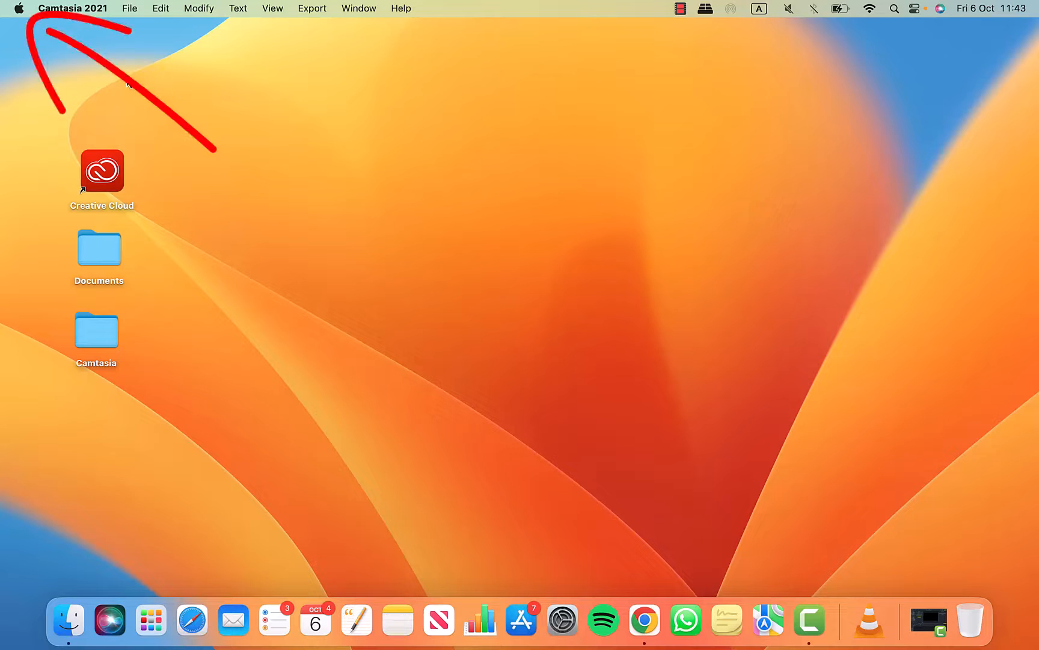
- Open System Settings from the Apple menu and switch to the General pane
{"action": "left_click", "coordinate": [19, 8]}
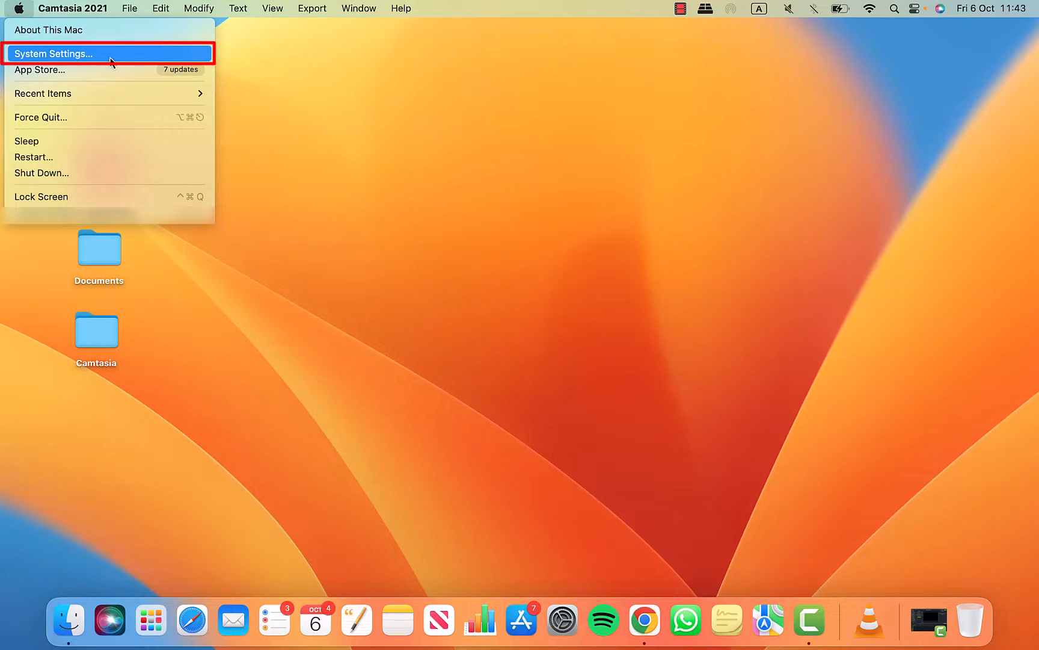
{"action": "left_click", "coordinate": [53, 54]}
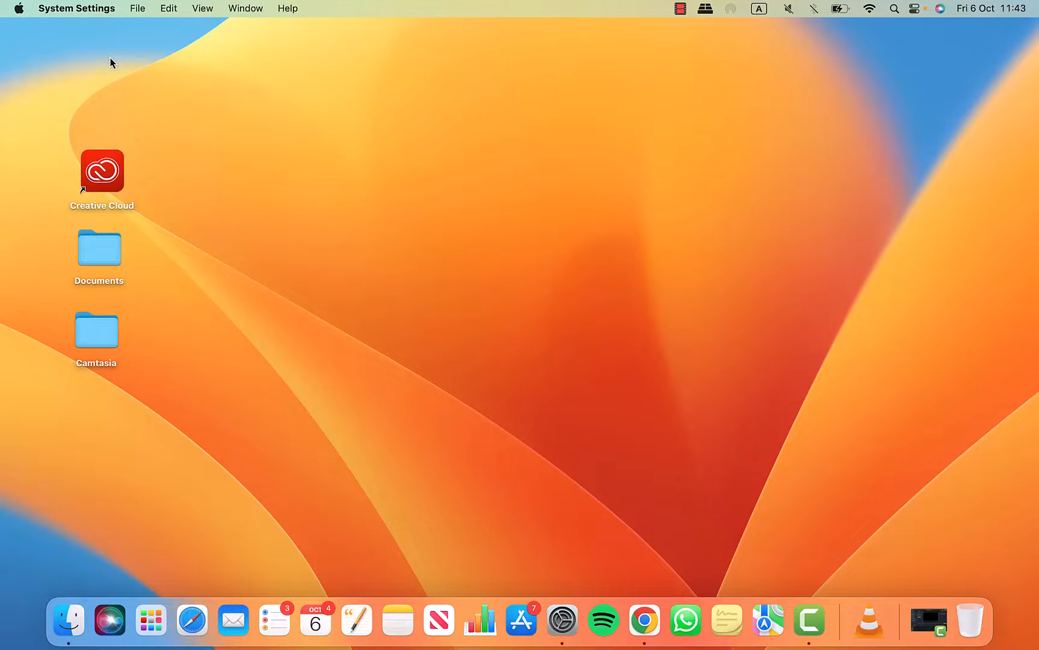
{"action": "left_click", "coordinate": [562, 620]}
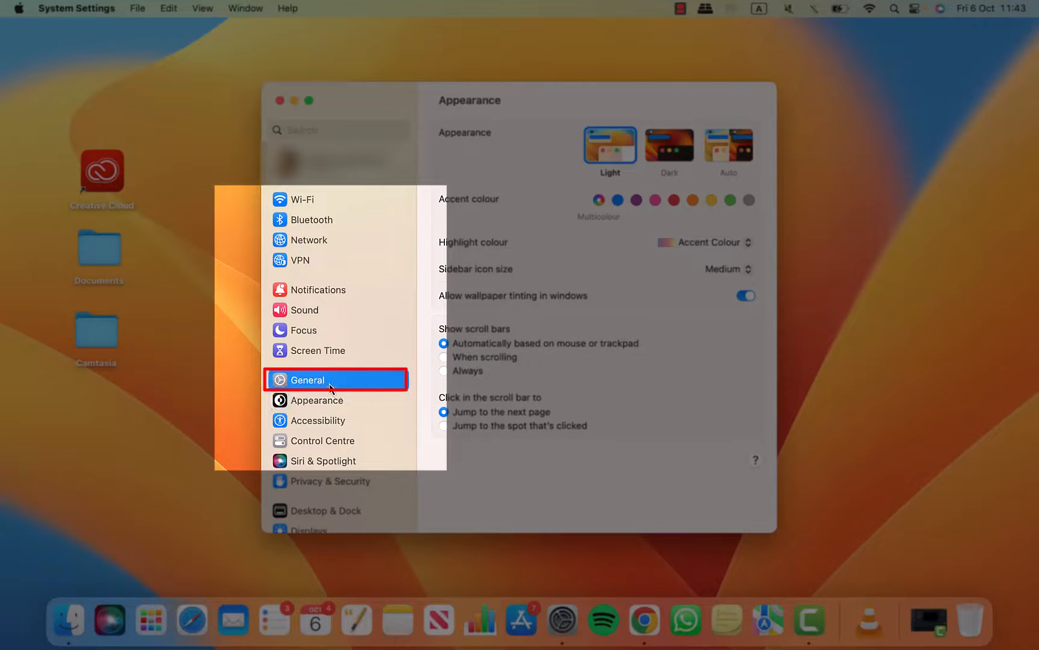
{"action": "left_click", "coordinate": [305, 380]}
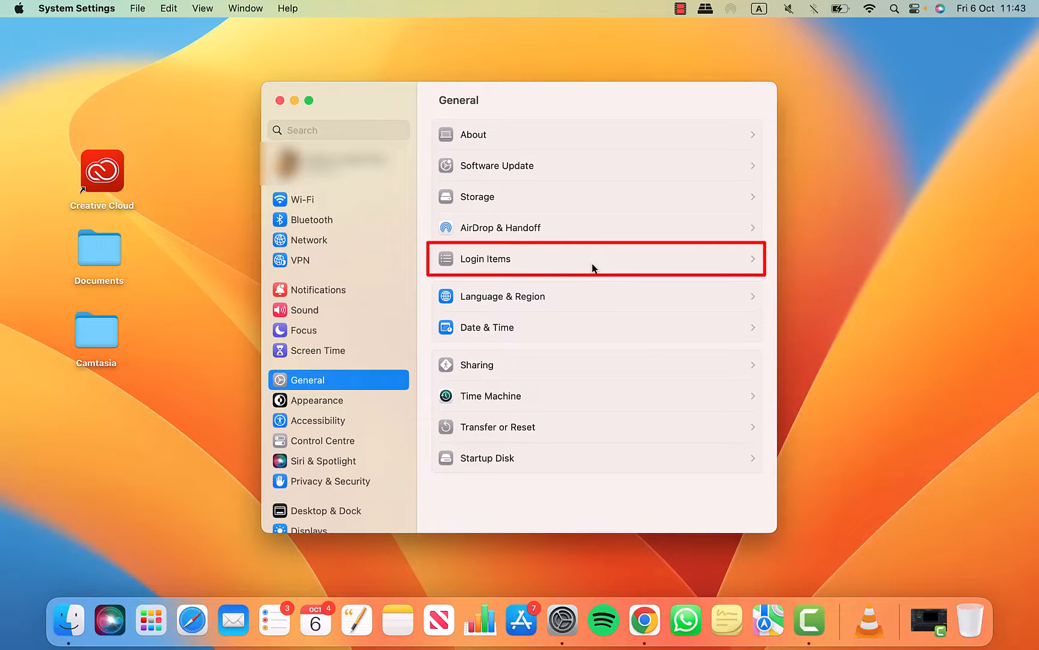
- Open Login Items under General and scroll through the background items list
{"action": "left_click", "coordinate": [595, 259]}
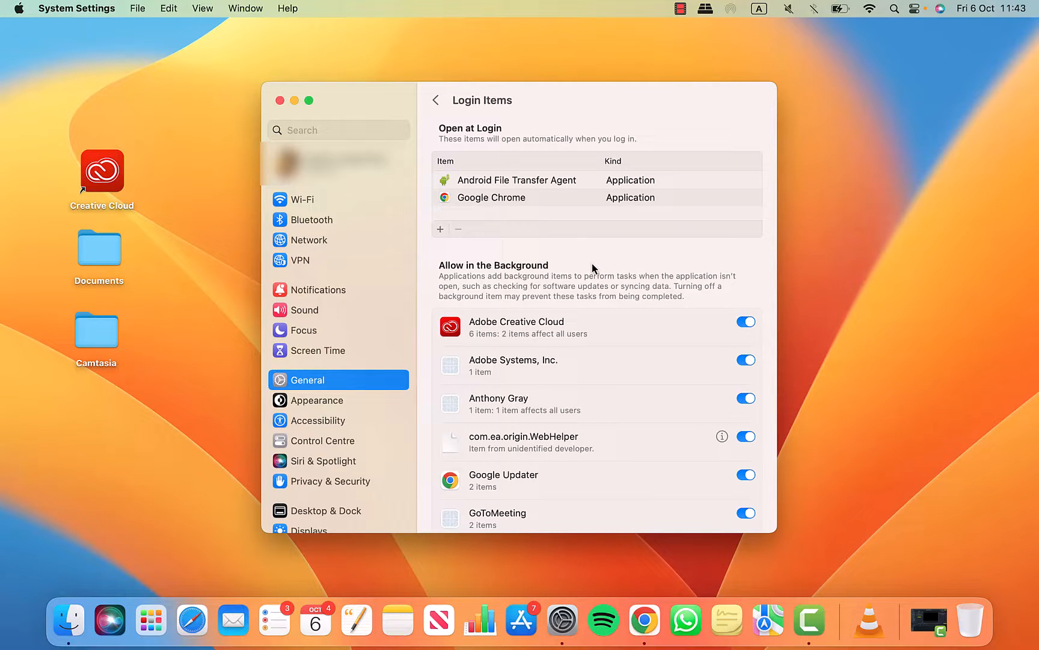
{"action": "scroll", "scroll_direction": "down", "scroll_amount": 3}
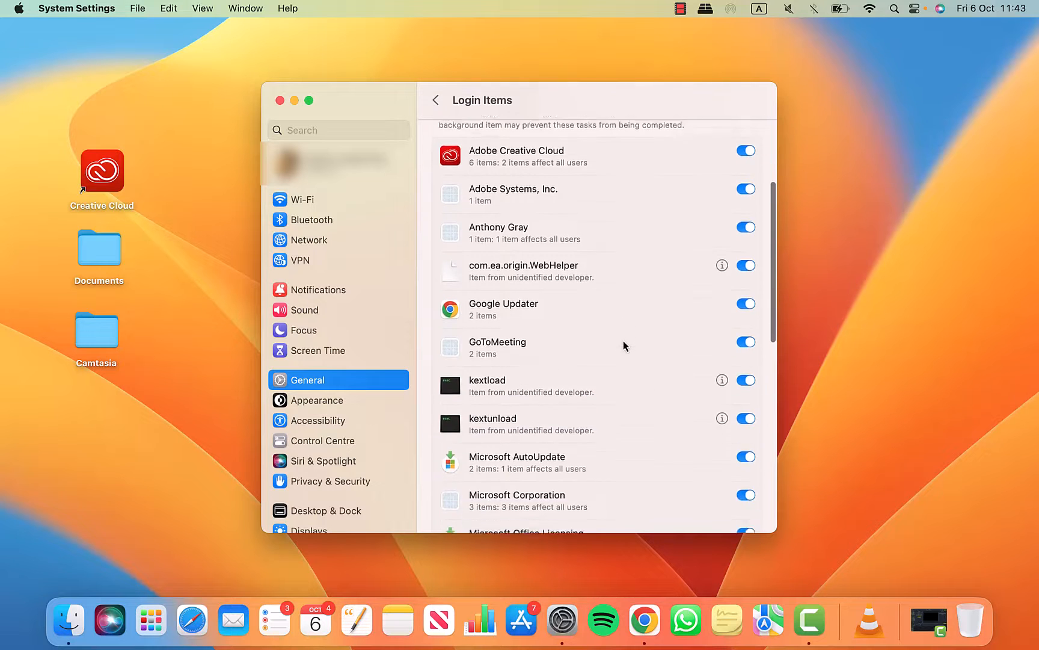
{"action": "scroll", "scroll_direction": "down", "scroll_amount": 3}
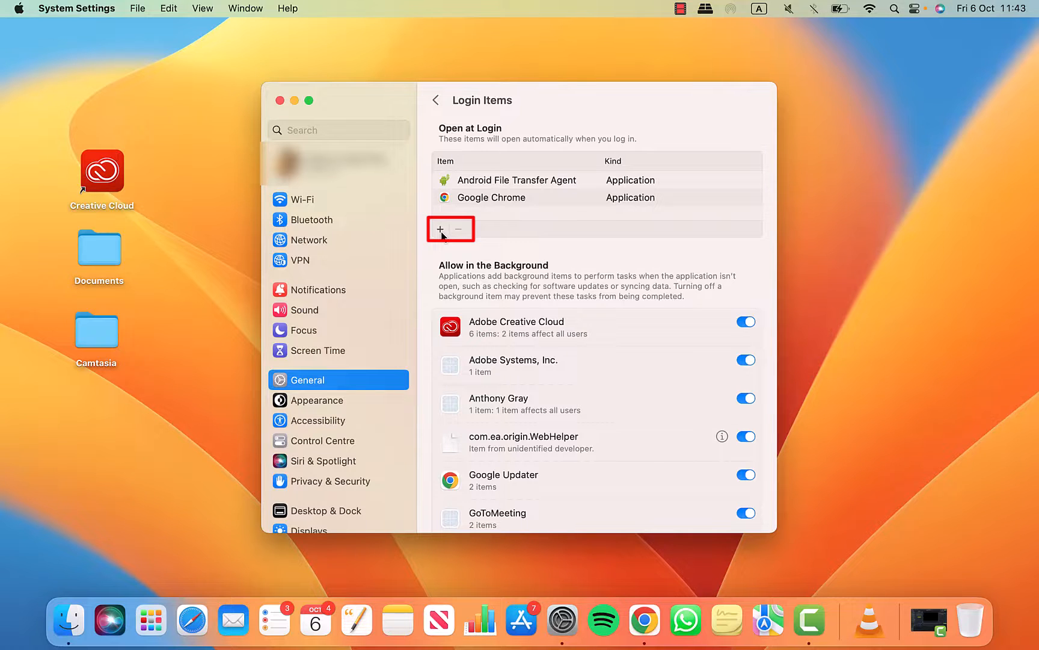
- Add WhatsApp to the Open at Login list
{"action": "left_click", "coordinate": [440, 228]}
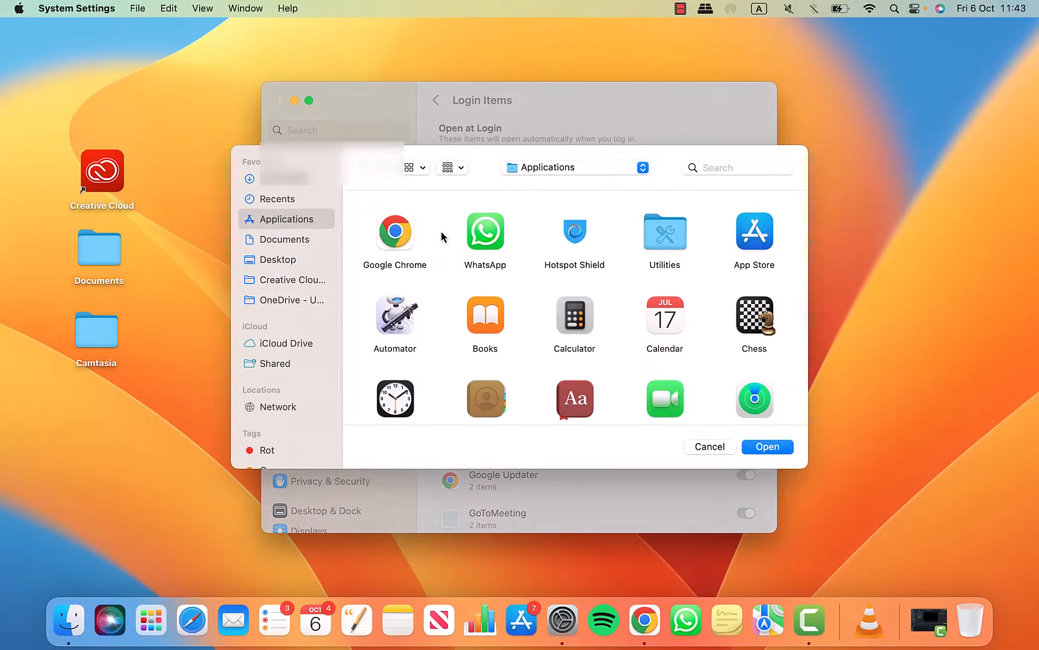
{"action": "scroll", "scroll_direction": "down", "scroll_amount": 3}
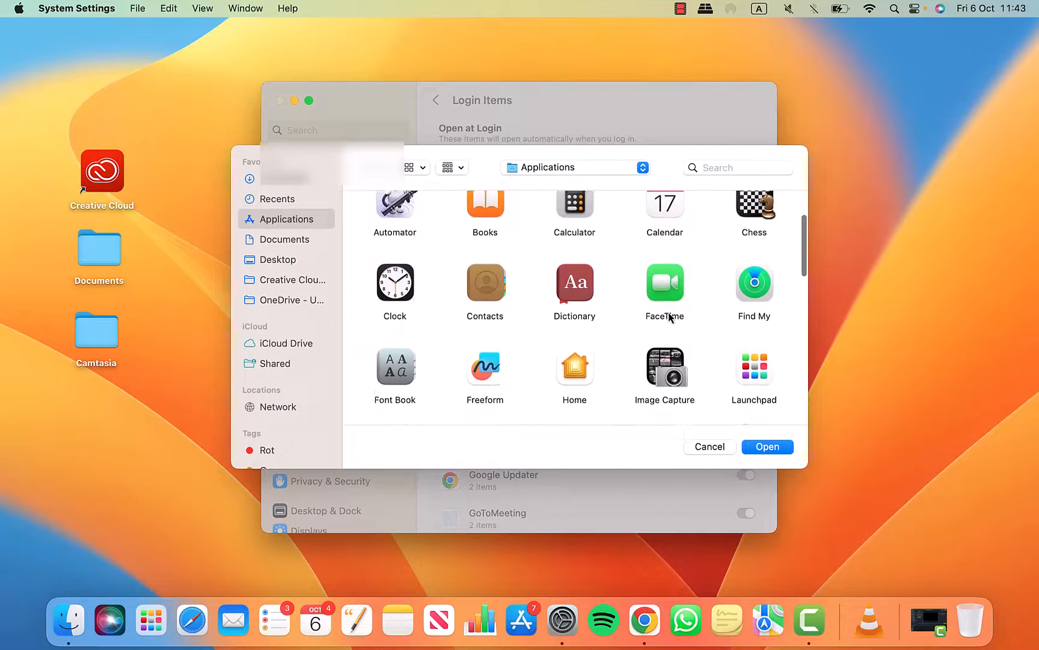
{"action": "scroll", "scroll_direction": "down", "scroll_amount": 3}
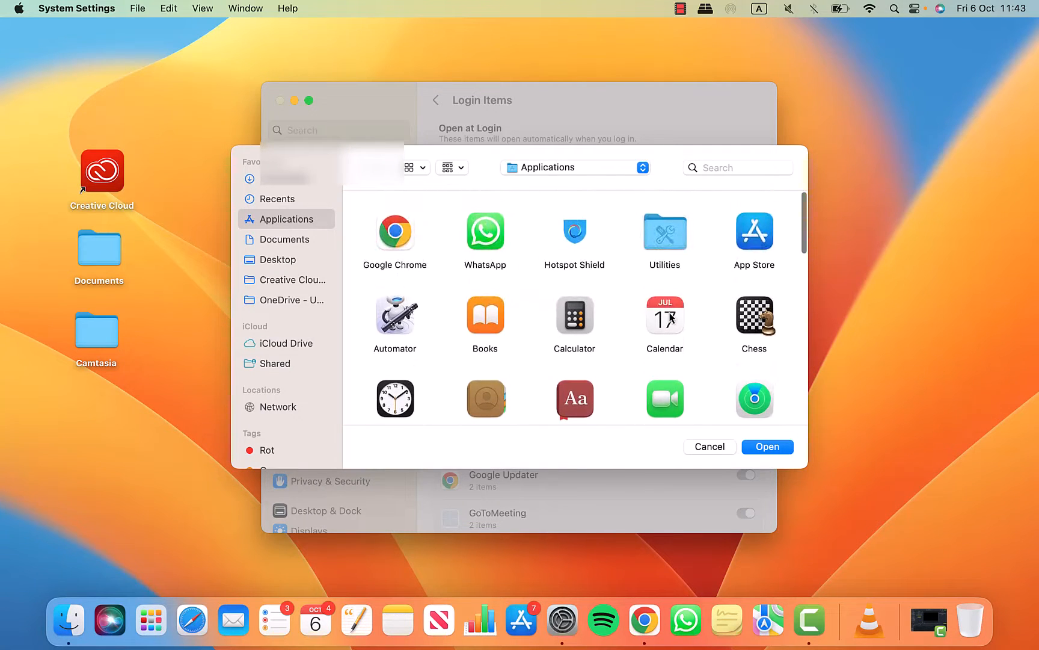
{"action": "left_click", "coordinate": [485, 232]}
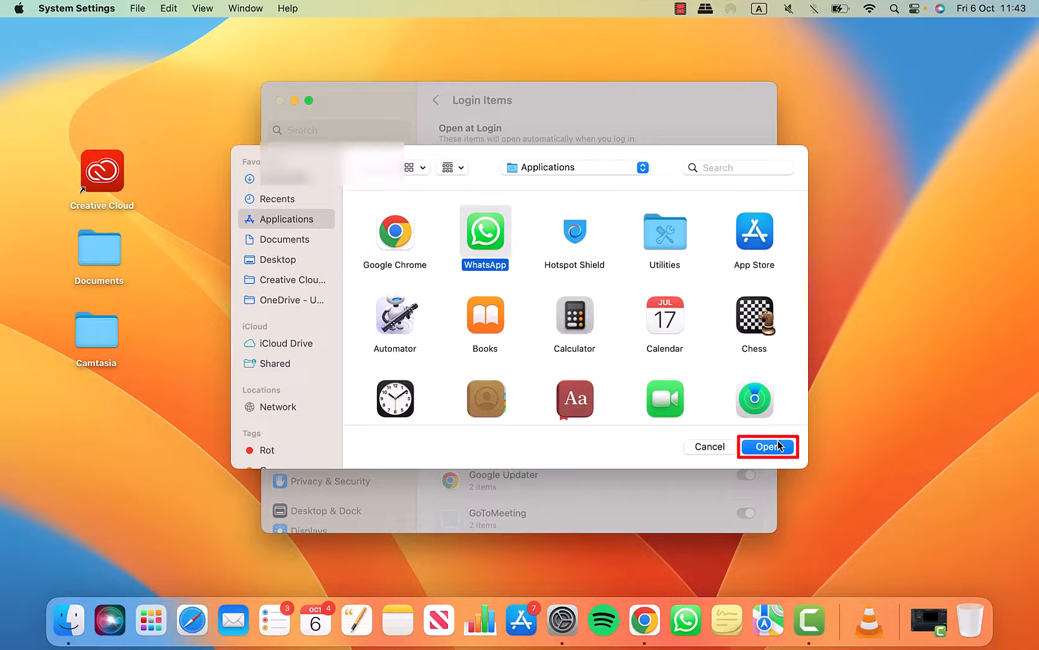
{"action": "left_click", "coordinate": [766, 446]}
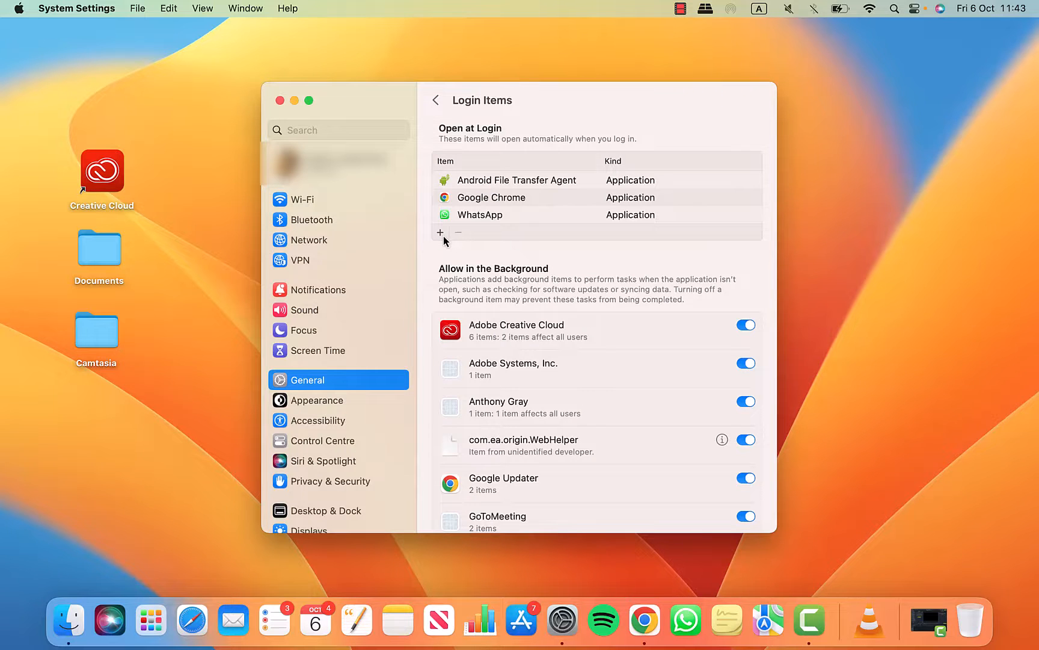
- Add Calendar to the Open at Login list
{"action": "left_click", "coordinate": [439, 232]}
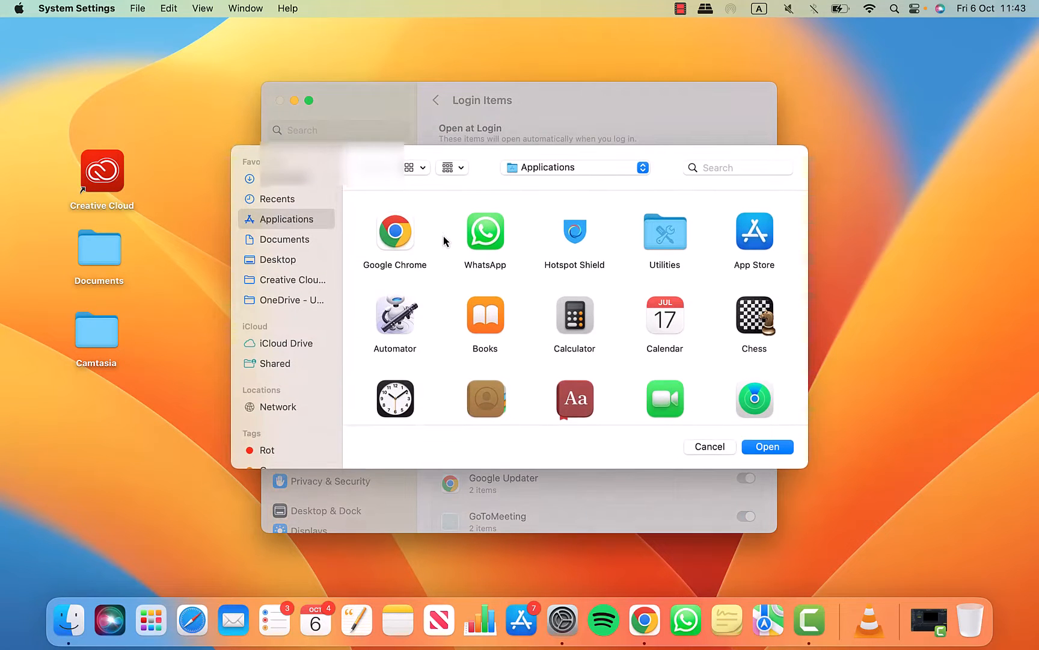
{"action": "left_click", "coordinate": [665, 321]}
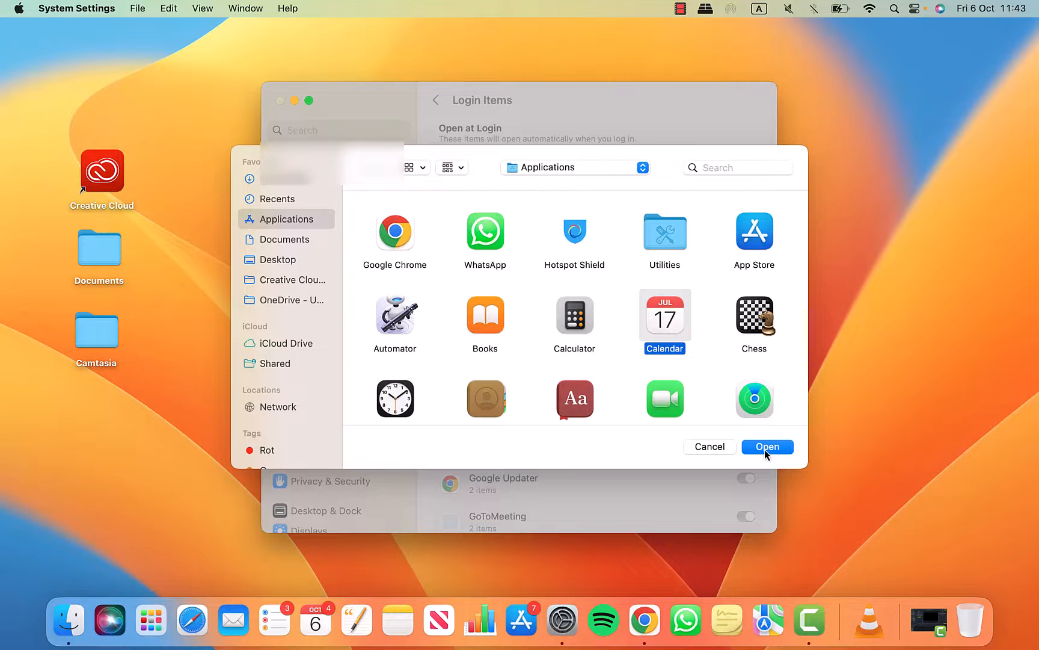
{"action": "left_click", "coordinate": [767, 446]}
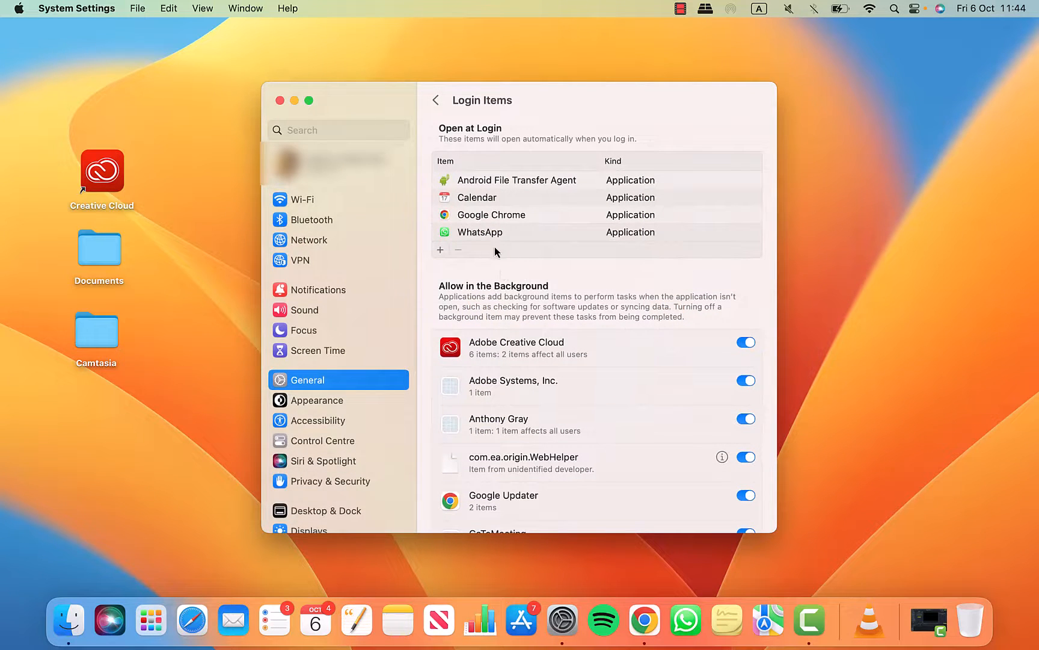
- Remove WhatsApp, Calendar and Google Chrome from the Open at Login list
{"action": "left_click", "coordinate": [480, 232]}
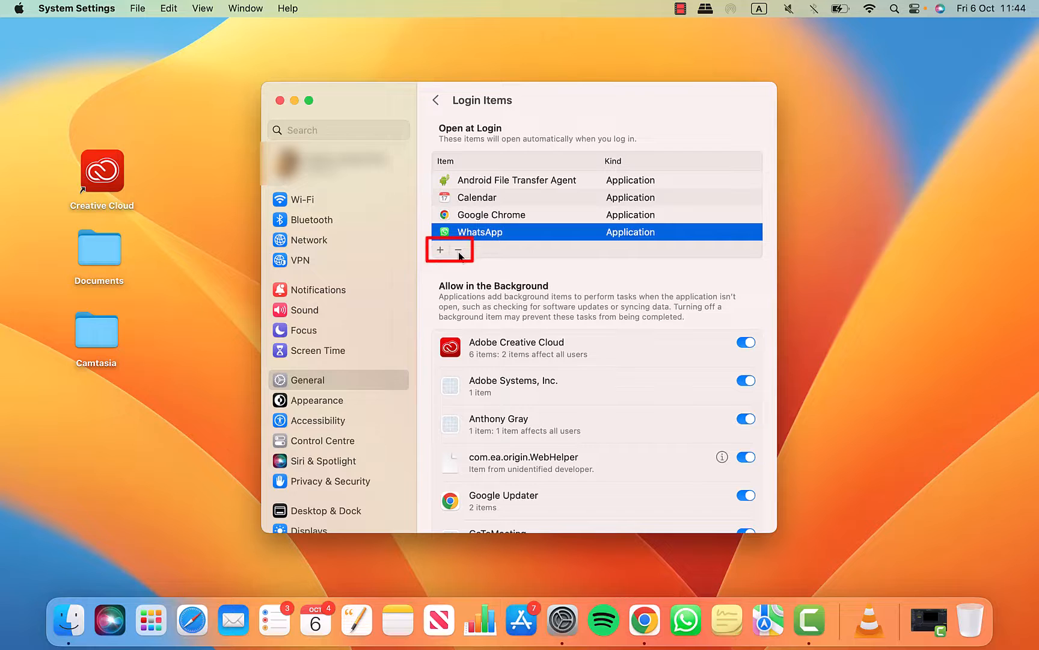
{"action": "left_click", "coordinate": [457, 251]}
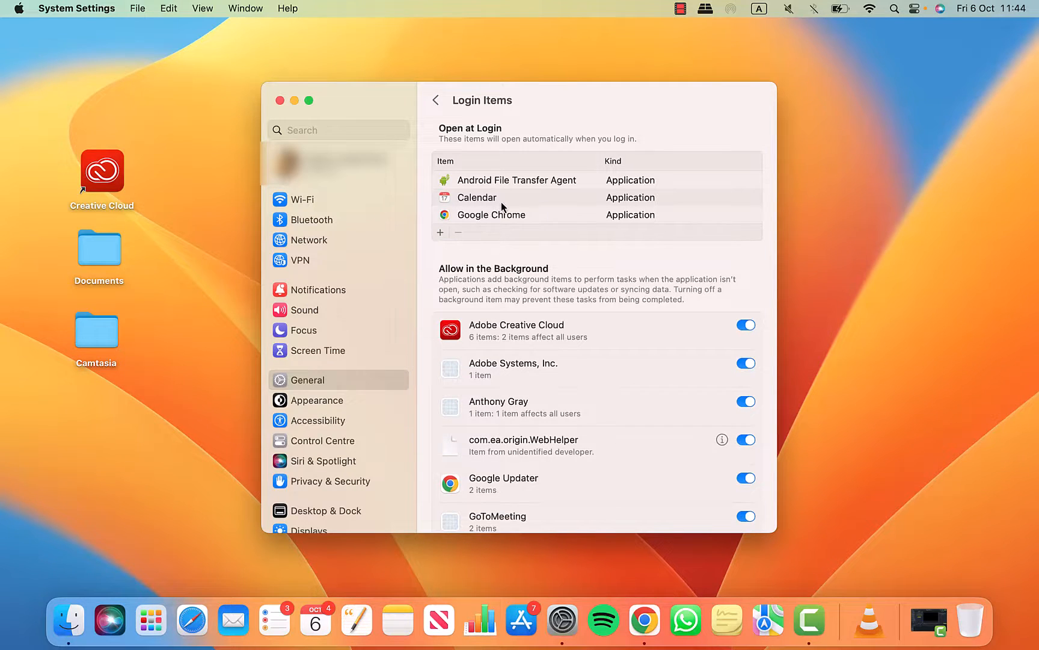
{"action": "left_click", "coordinate": [477, 197]}
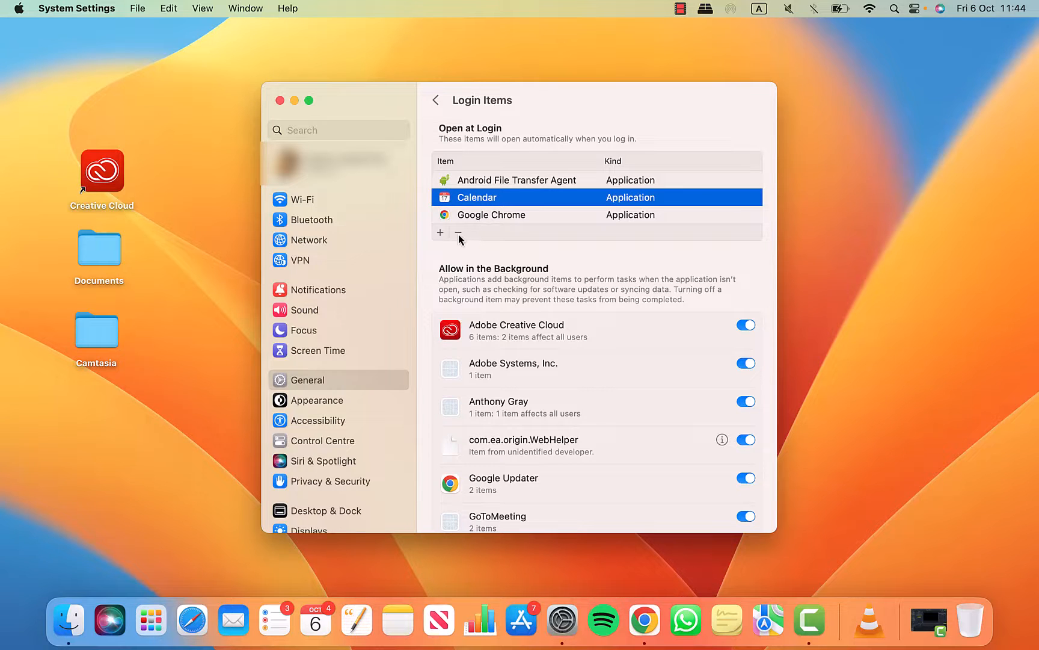
{"action": "left_click", "coordinate": [457, 233]}
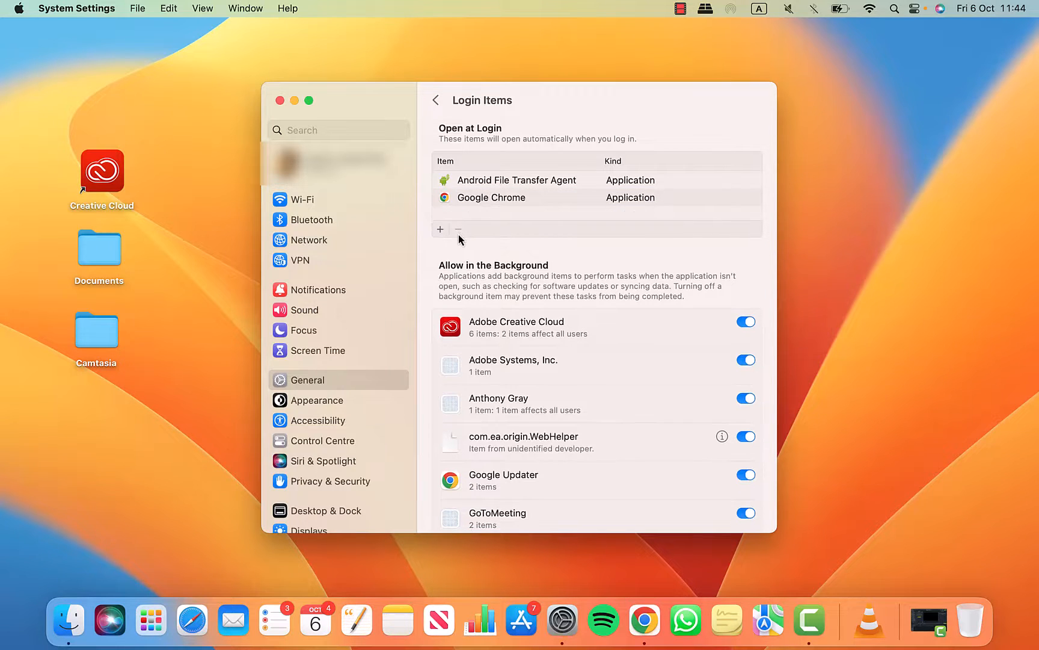
{"action": "left_click", "coordinate": [492, 197]}
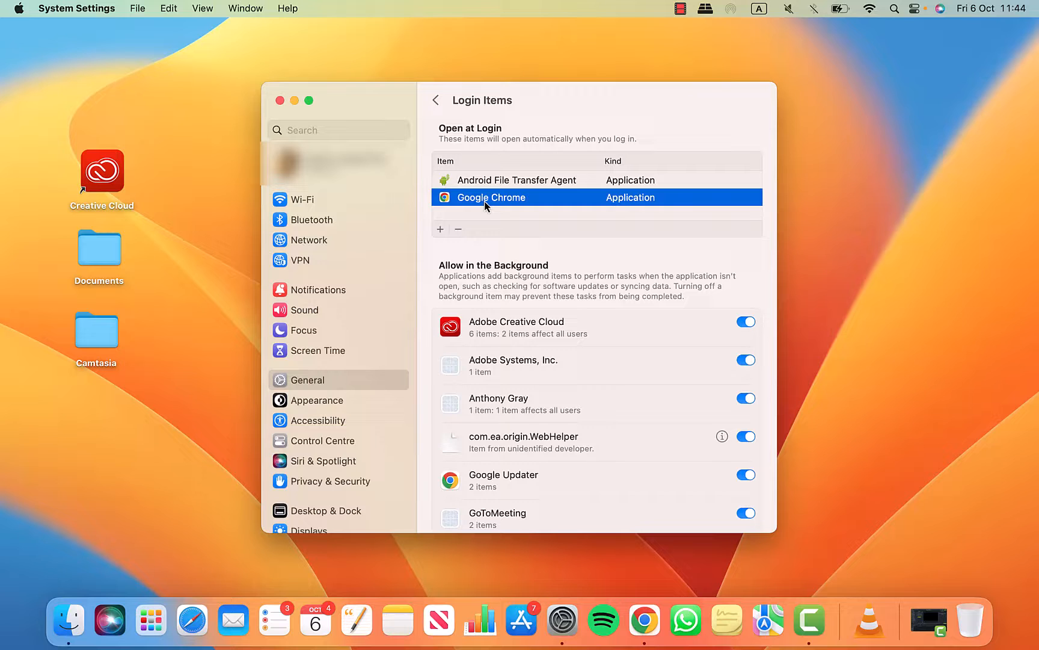
{"action": "left_click", "coordinate": [458, 228]}
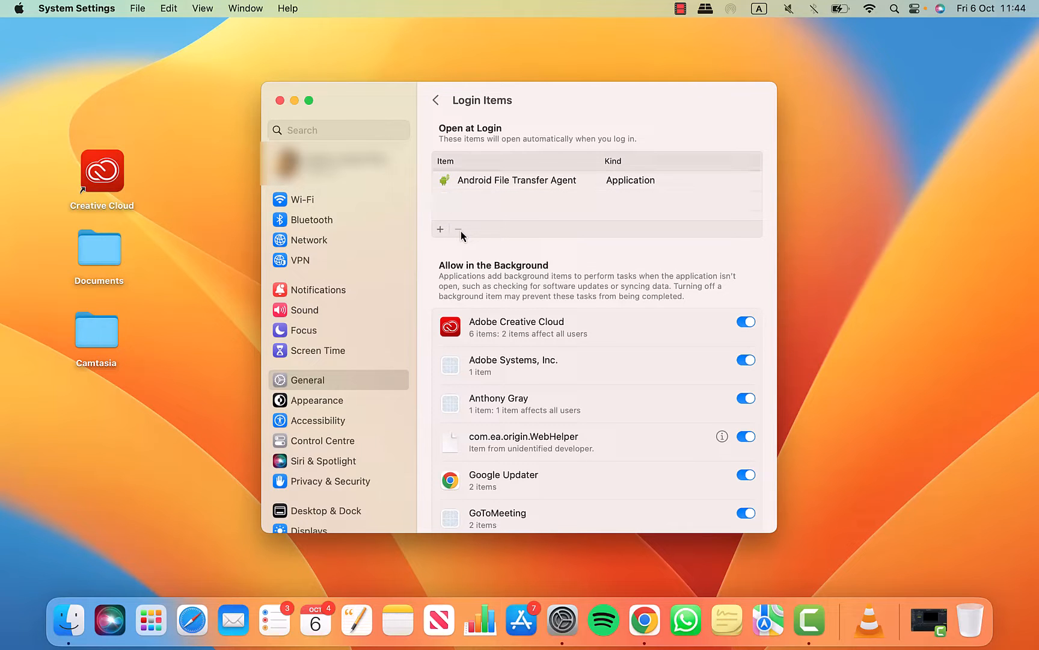
{"action": "left_click", "coordinate": [440, 228]}
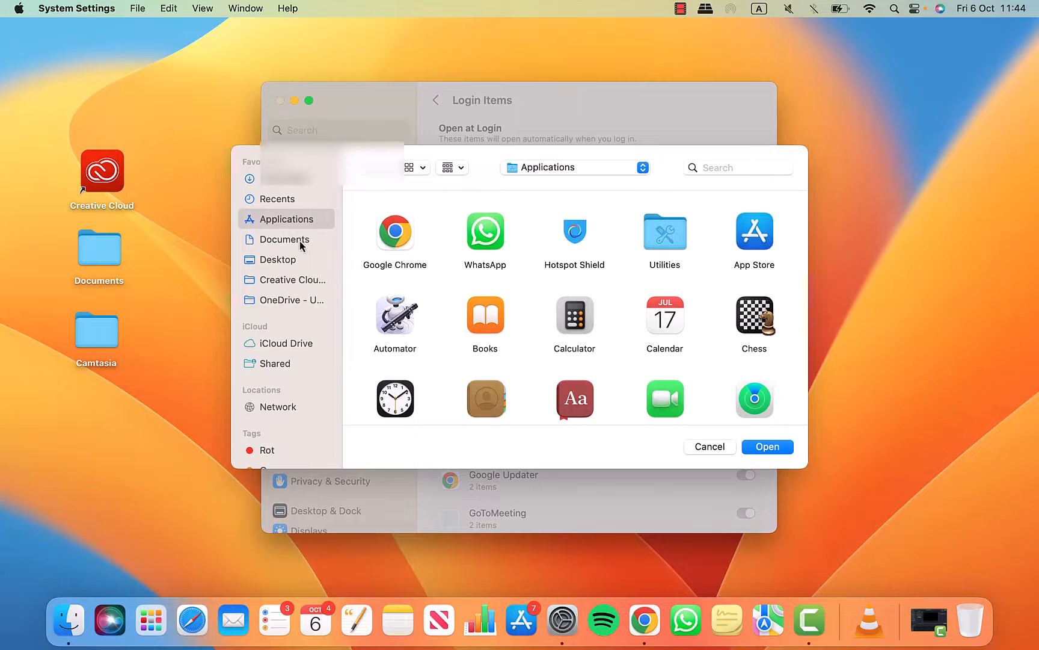
- Add PDF document.pdf from Recents as an Open at Login item
{"action": "left_click", "coordinate": [284, 240]}
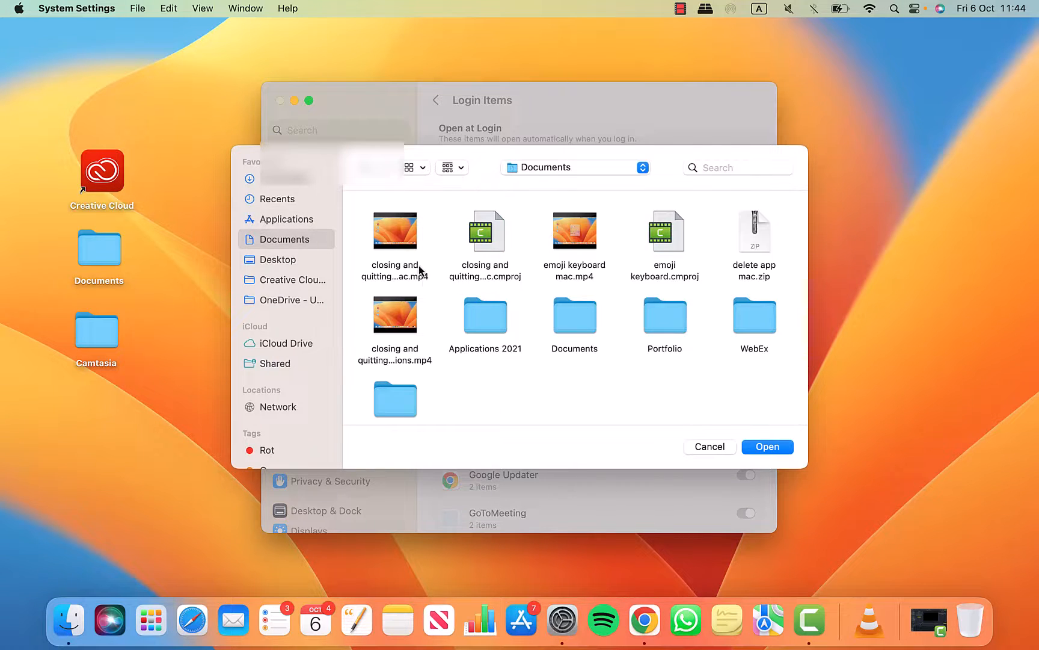
{"action": "left_click", "coordinate": [278, 200]}
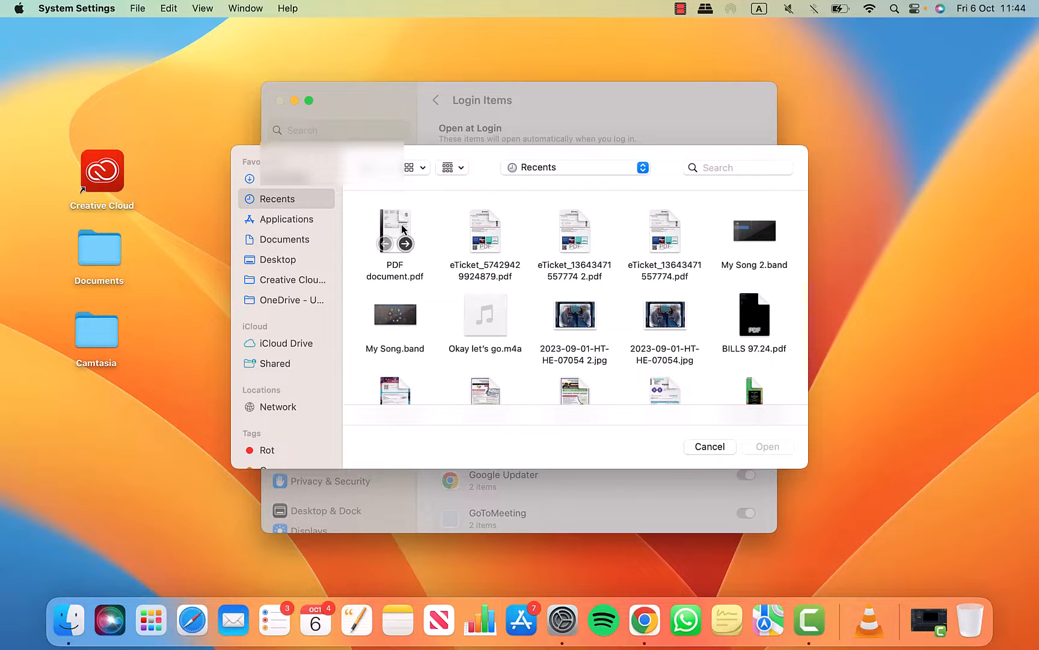
{"action": "left_click", "coordinate": [395, 231]}
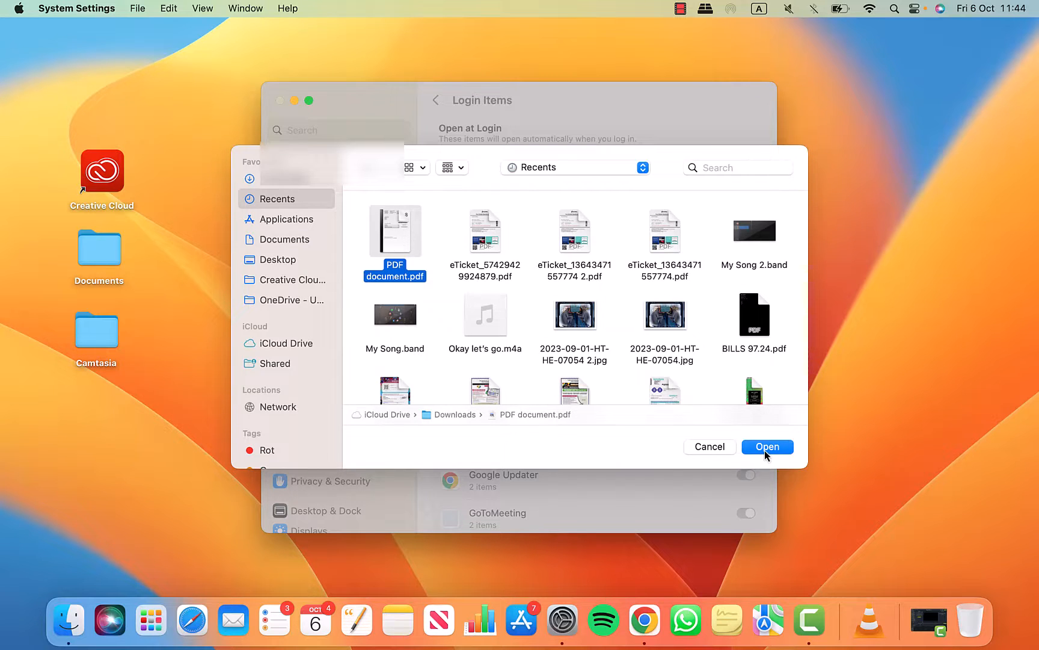
{"action": "left_click", "coordinate": [767, 446]}
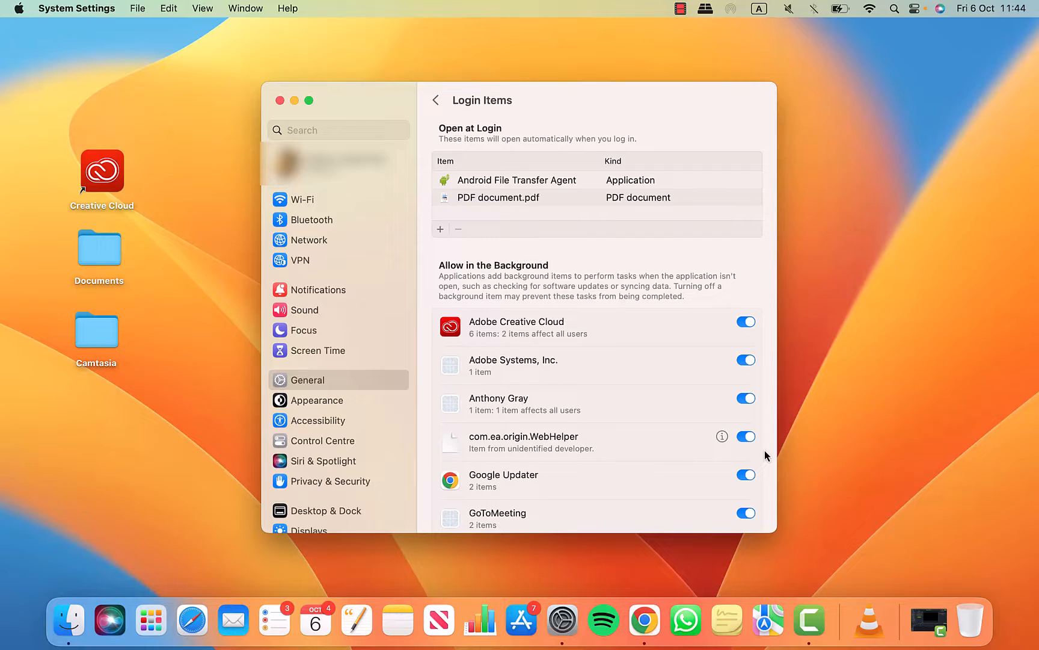
{"action": "mouse_move", "coordinate": [609, 331]}
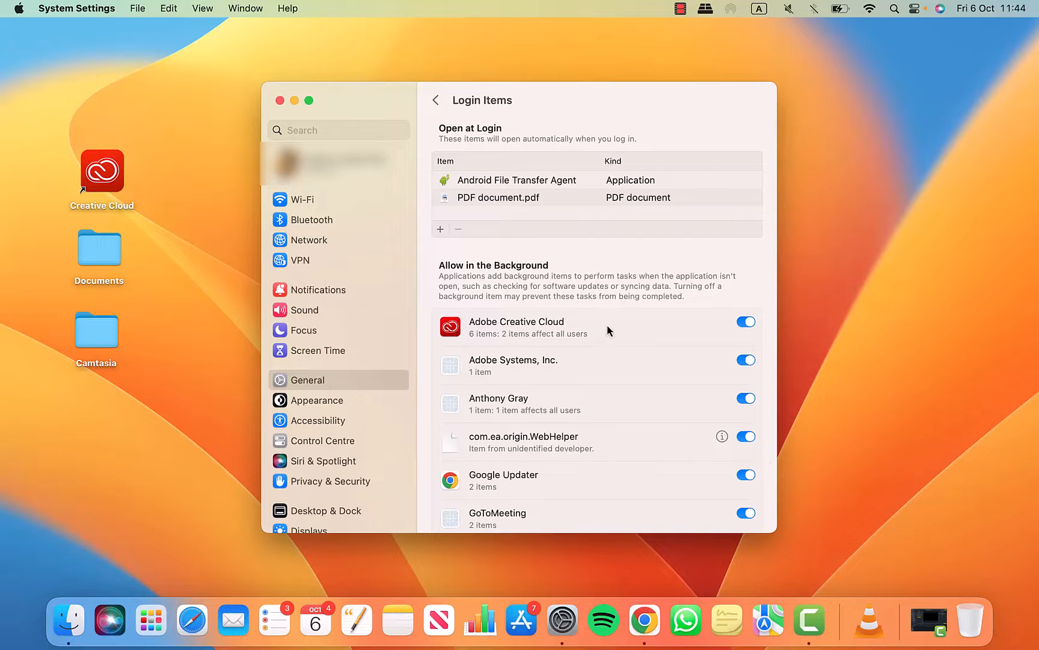
{"action": "mouse_move", "coordinate": [525, 224]}
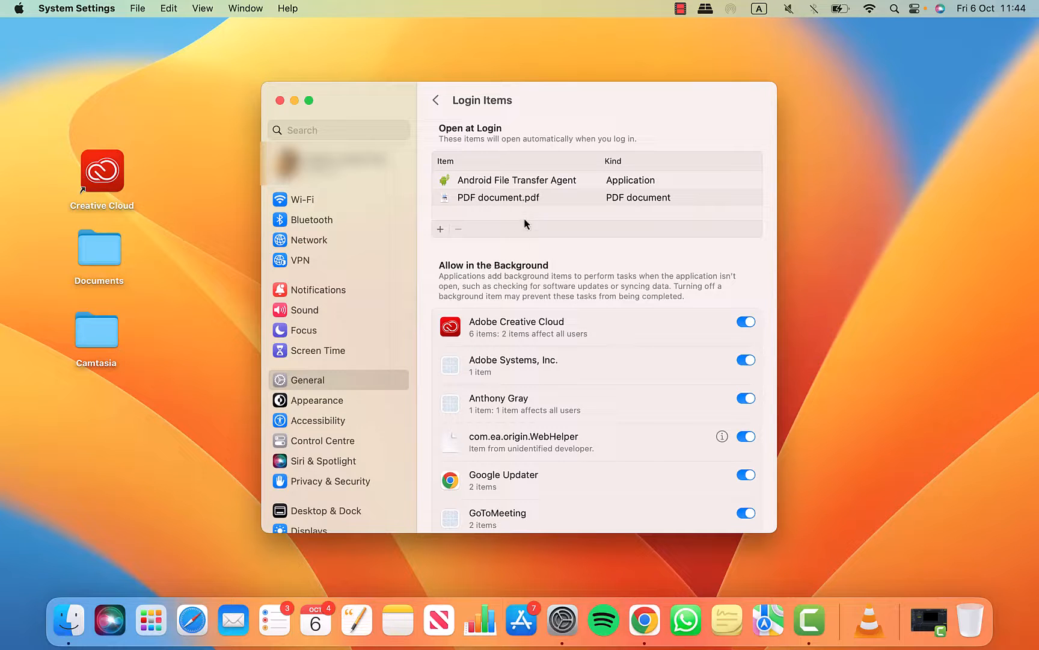
- Remove PDF document.pdf from Open at Login and close System Settings
{"action": "left_click", "coordinate": [498, 197]}
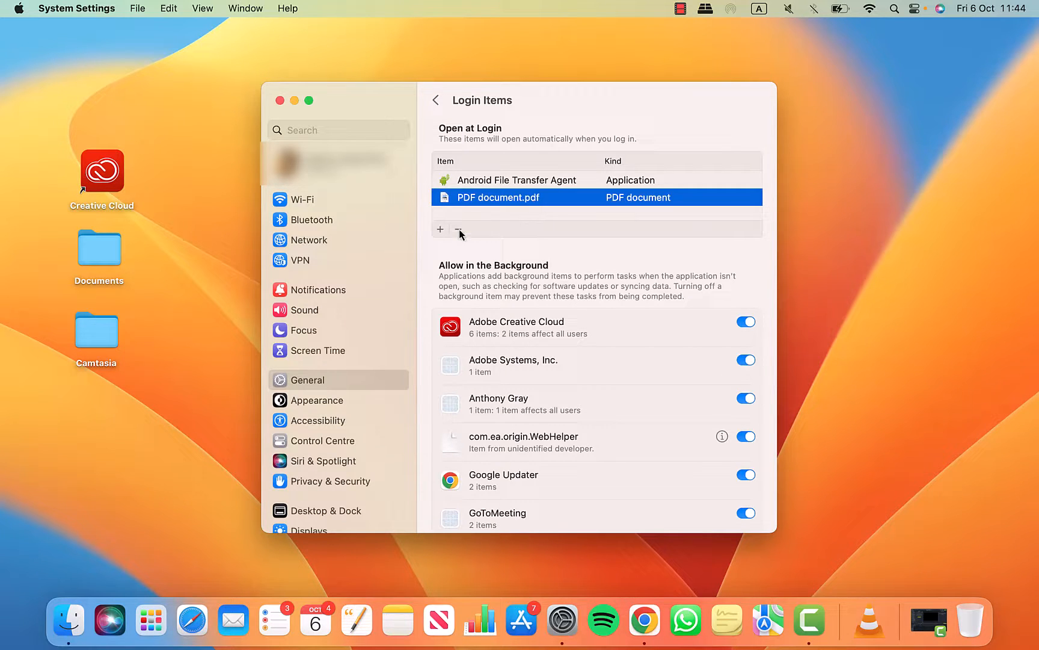
{"action": "left_click", "coordinate": [457, 229]}
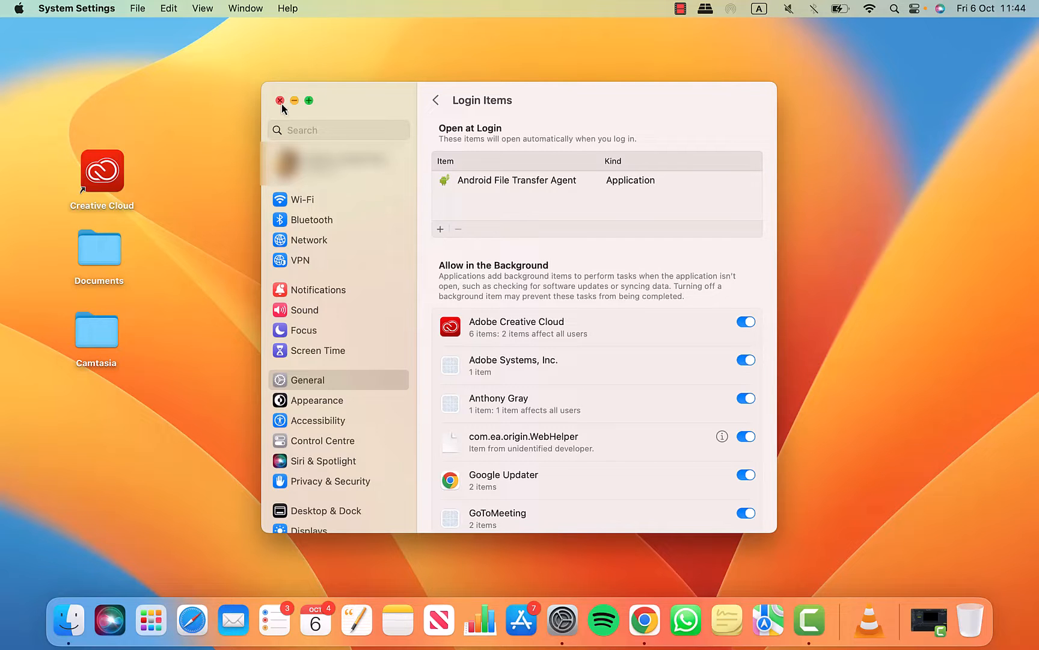
{"action": "left_click", "coordinate": [279, 100]}
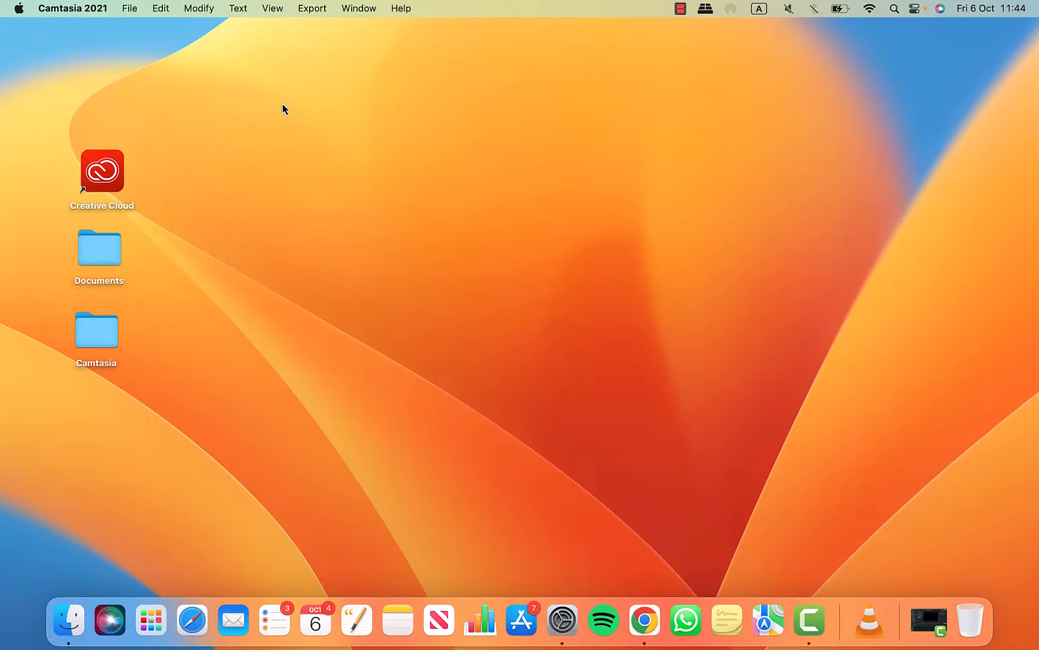